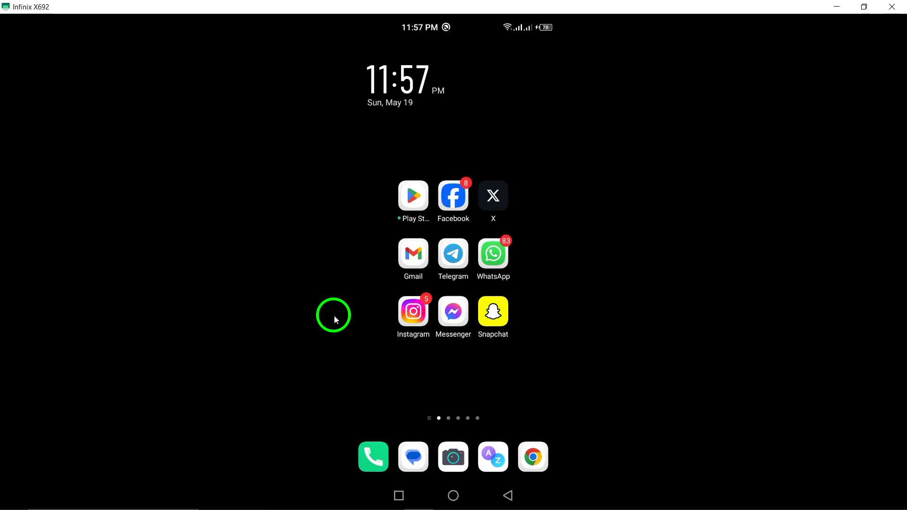
- Launch the X app from the home screen to reach the For you feed
left_click(492, 195)
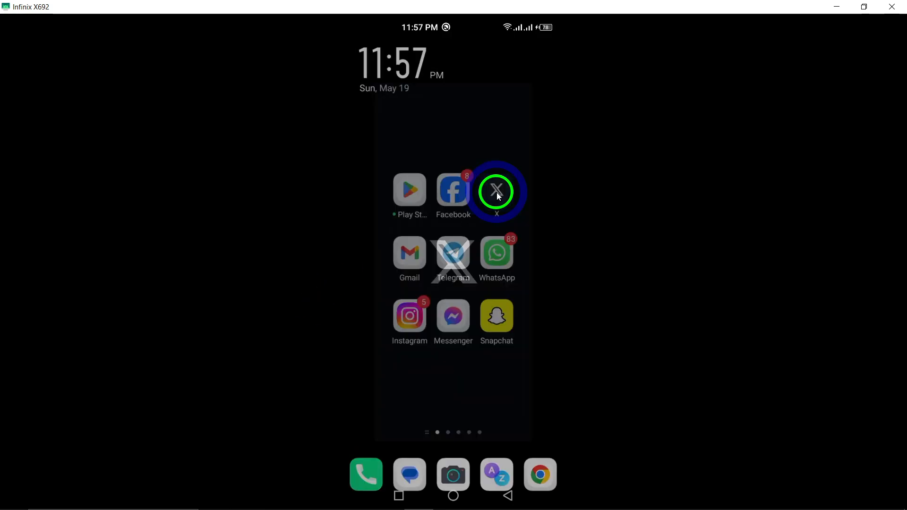
left_click(496, 192)
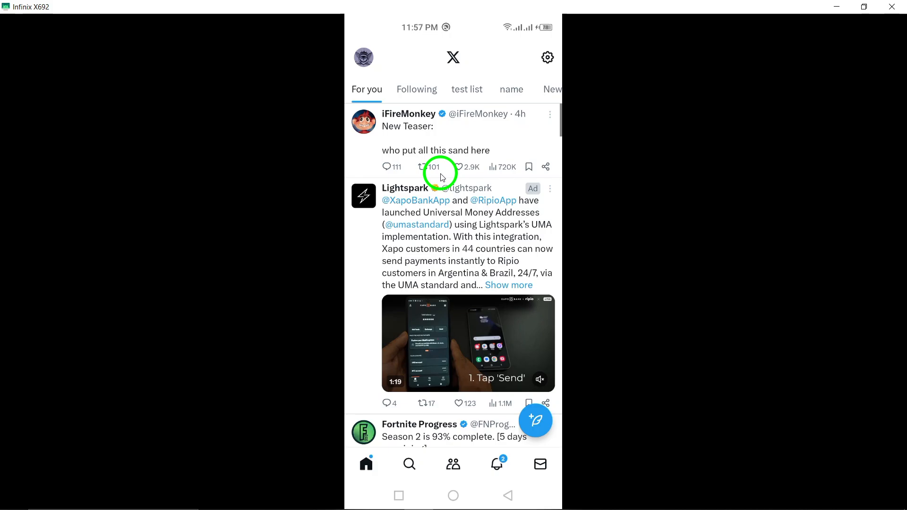
- Start a reply to the iFireMonkey post and attach an empty poll
left_click(388, 167)
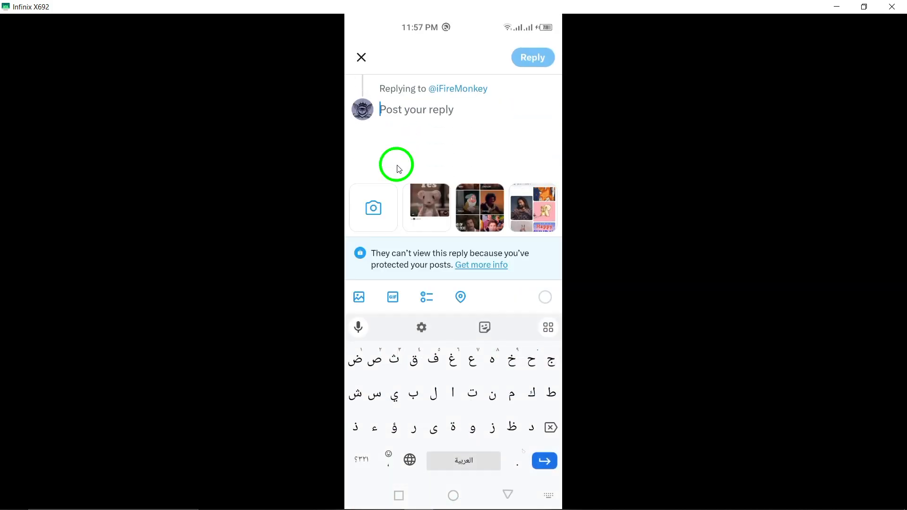
mouse_move(410, 211)
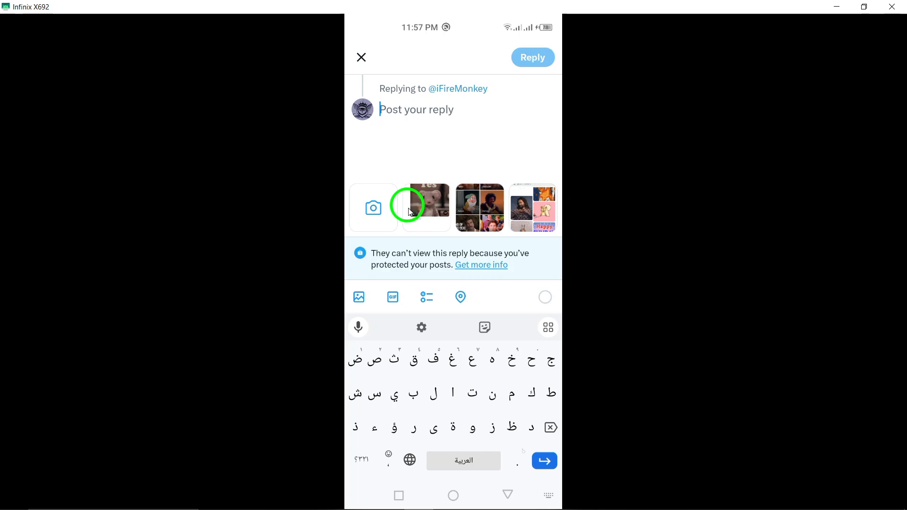
mouse_move(422, 277)
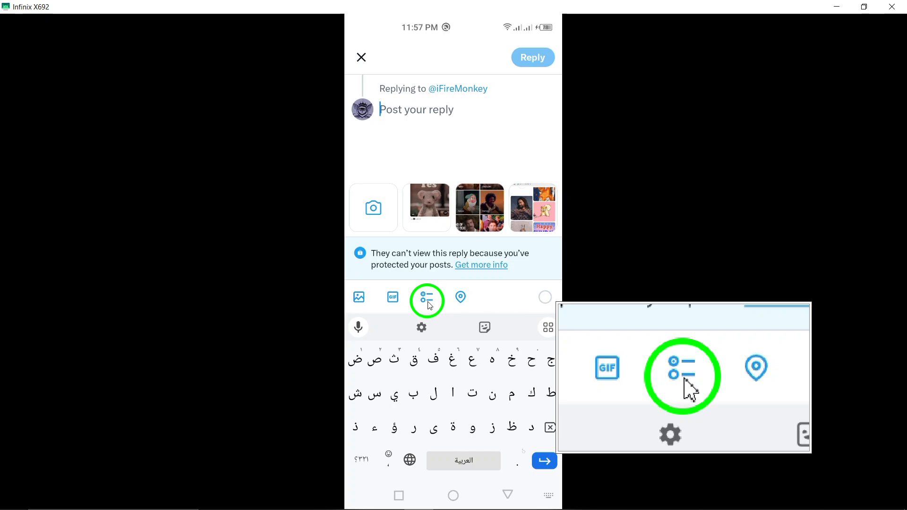
left_click(427, 297)
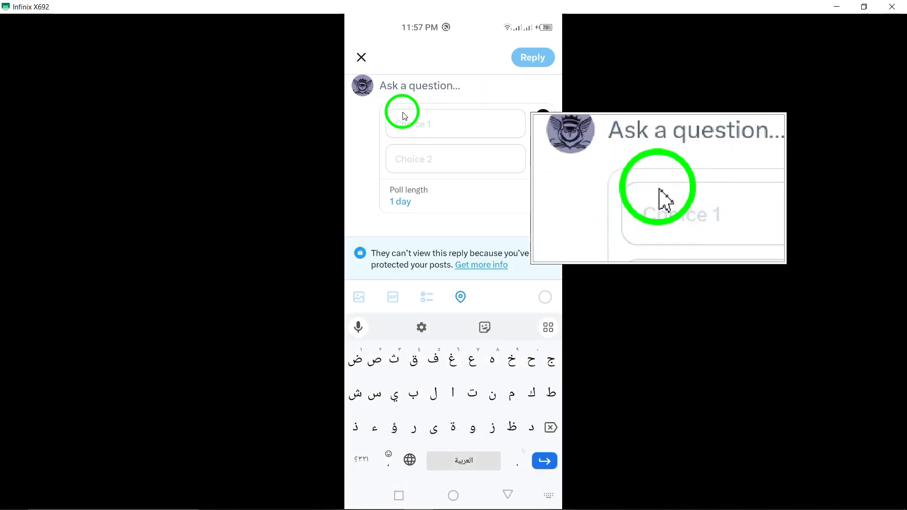
- Fill the poll with question 'what do you say' and choices 'yes' and 'no'
type("wh")
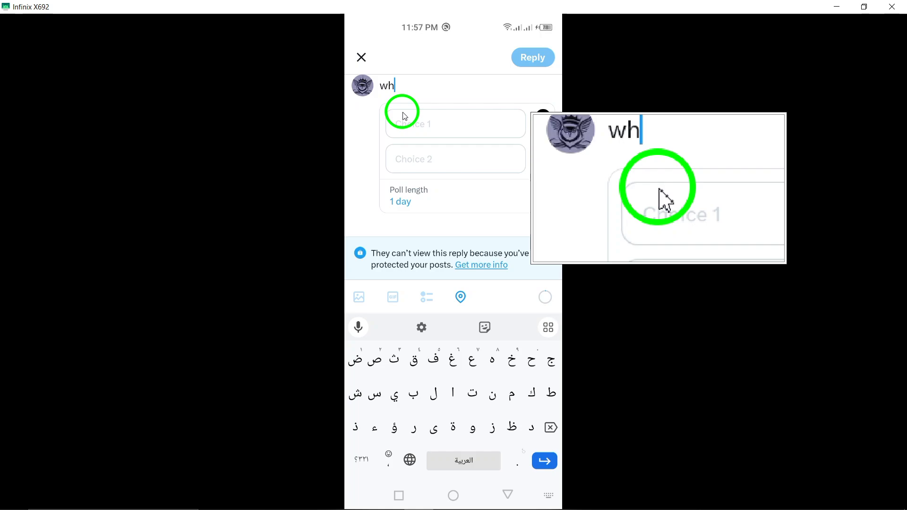
type("at do yo")
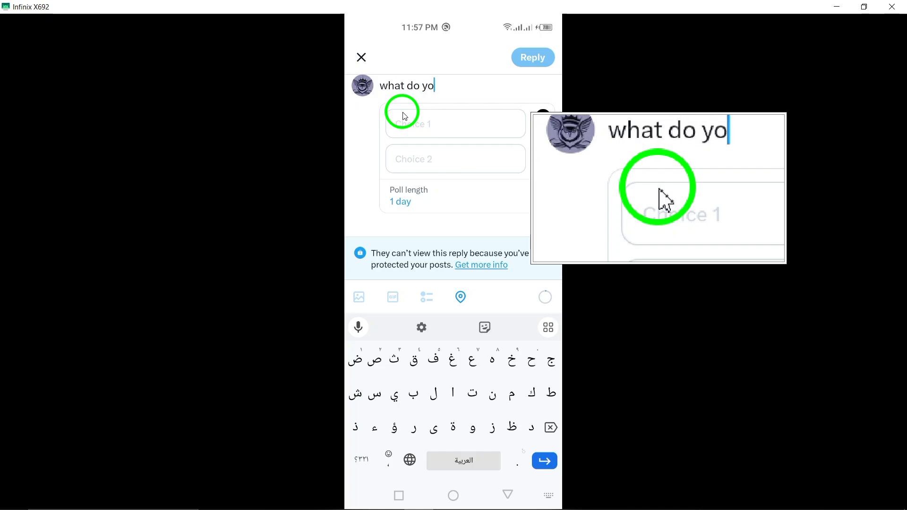
type("u say")
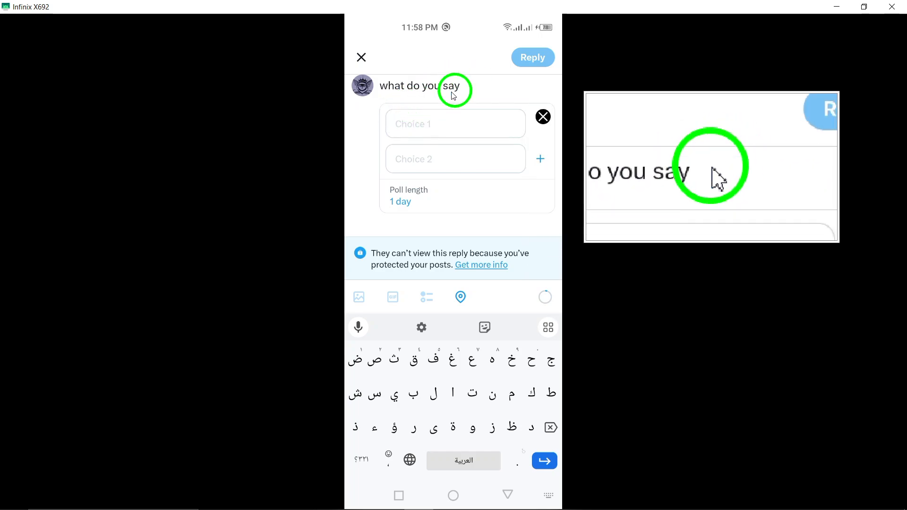
type("y")
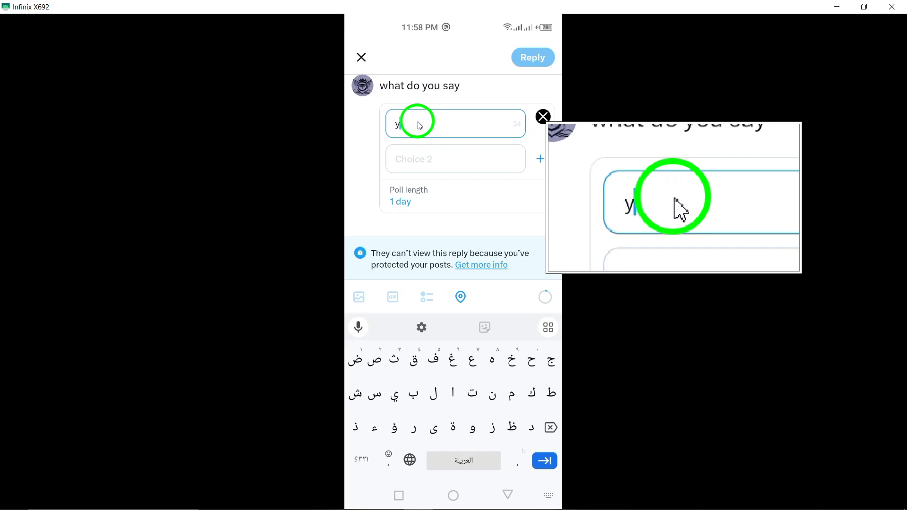
type("es")
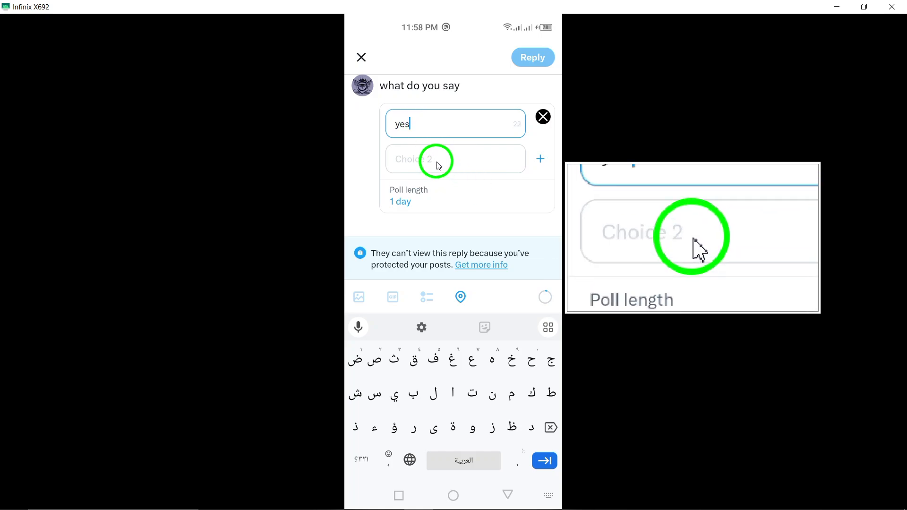
type("no")
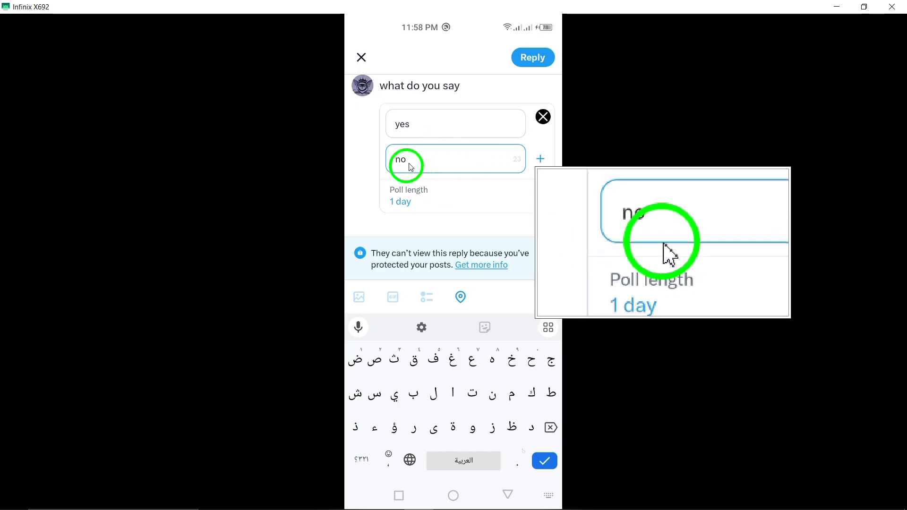
- Remove the poll via the Are you sure? dialog and return to the home screen
left_click(542, 117)
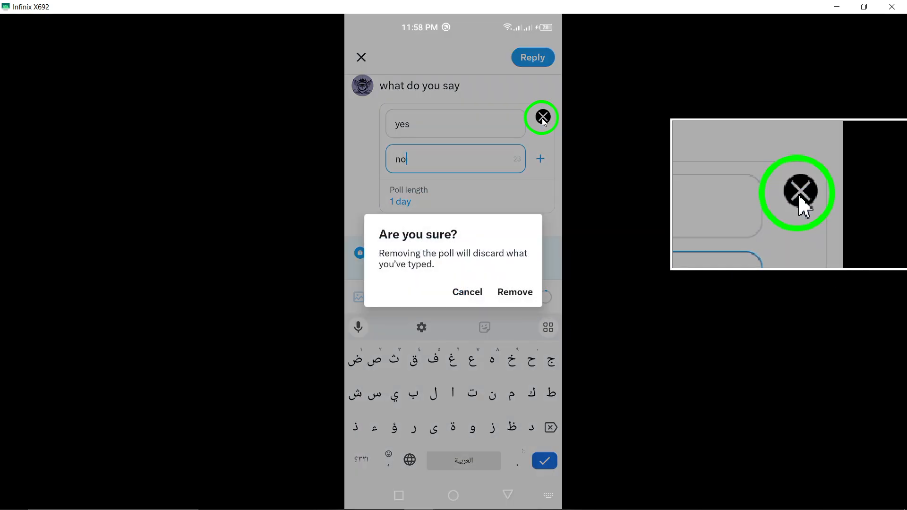
left_click(514, 292)
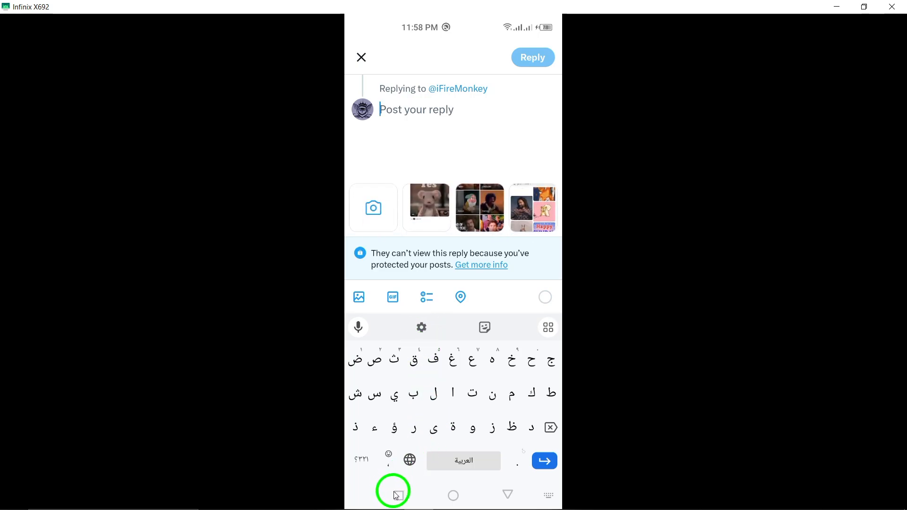
left_click(452, 495)
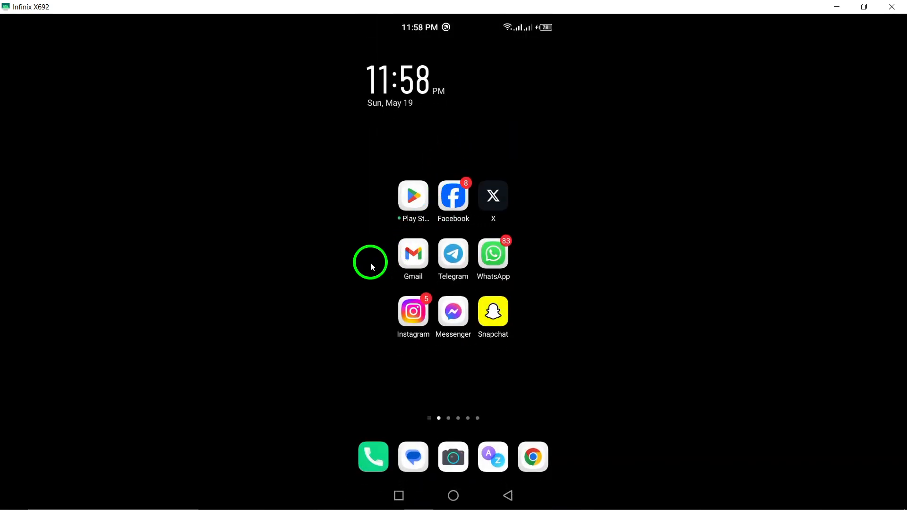